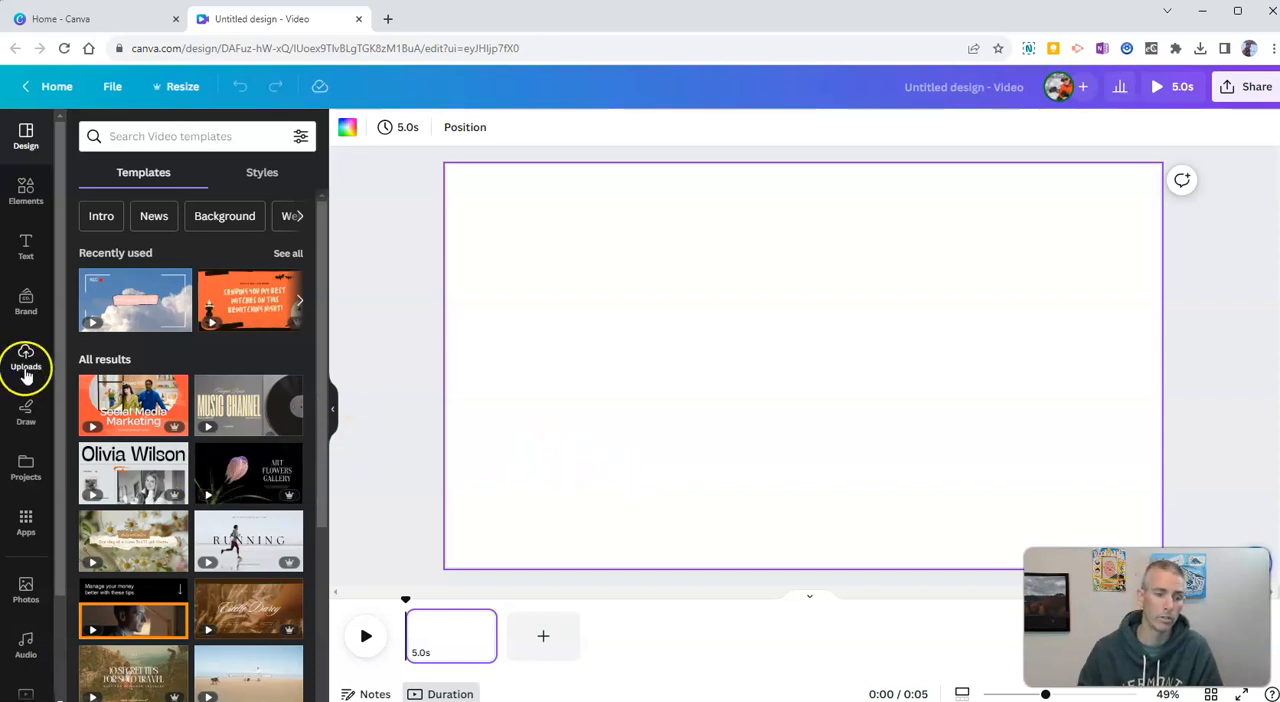
# - Open the Uploads panel beside the blank video design
pyautogui.click(26, 350)
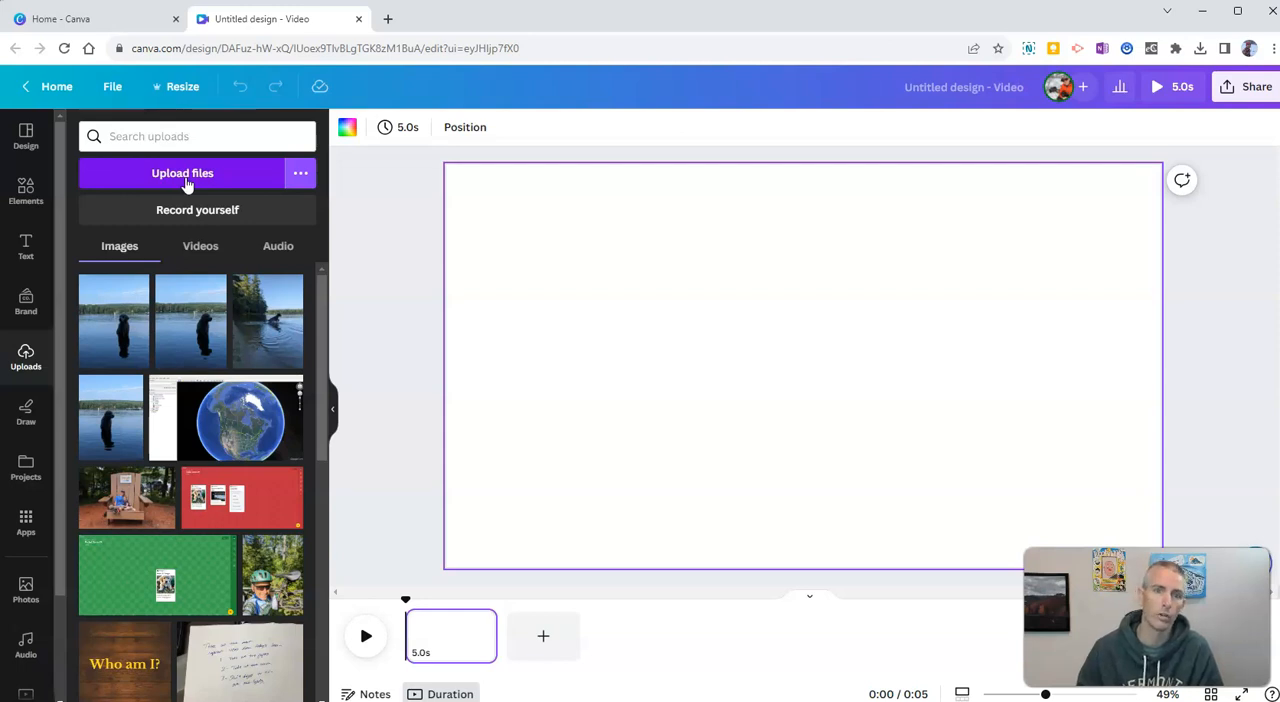
pyautogui.moveTo(197, 215)
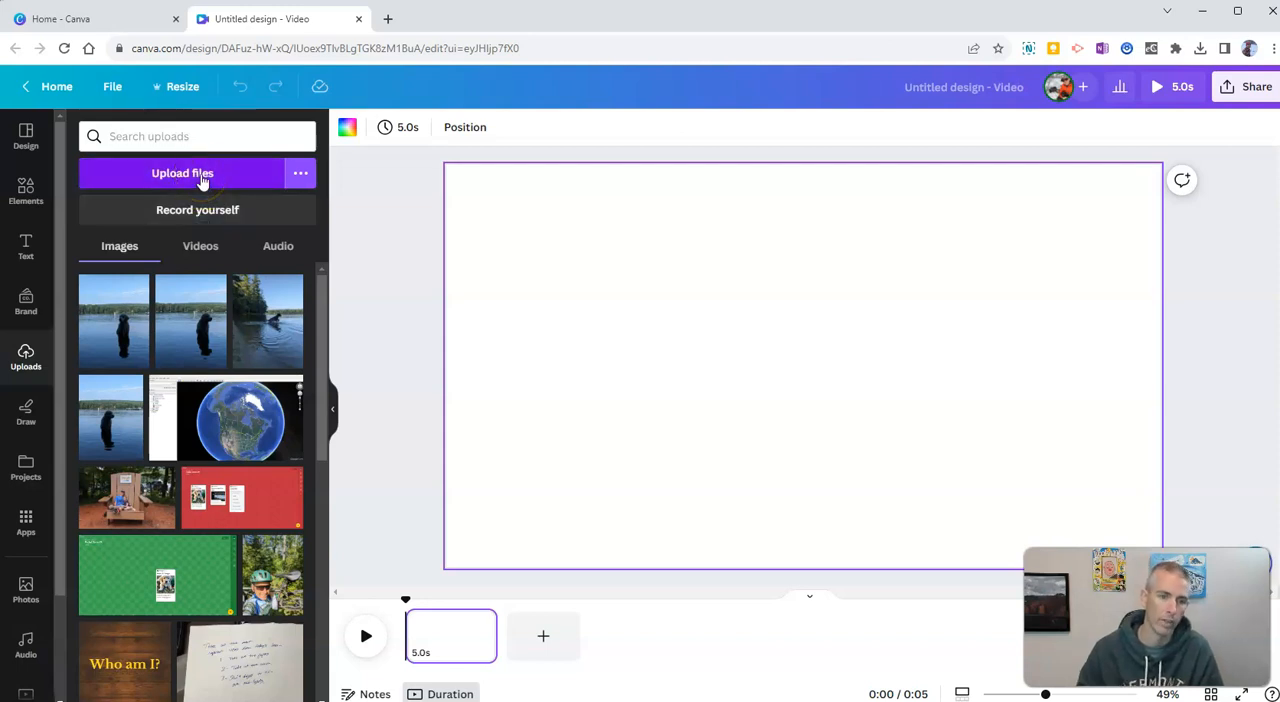
# - Upload the This Week's Weather Forecast video from the computer
pyautogui.click(183, 173)
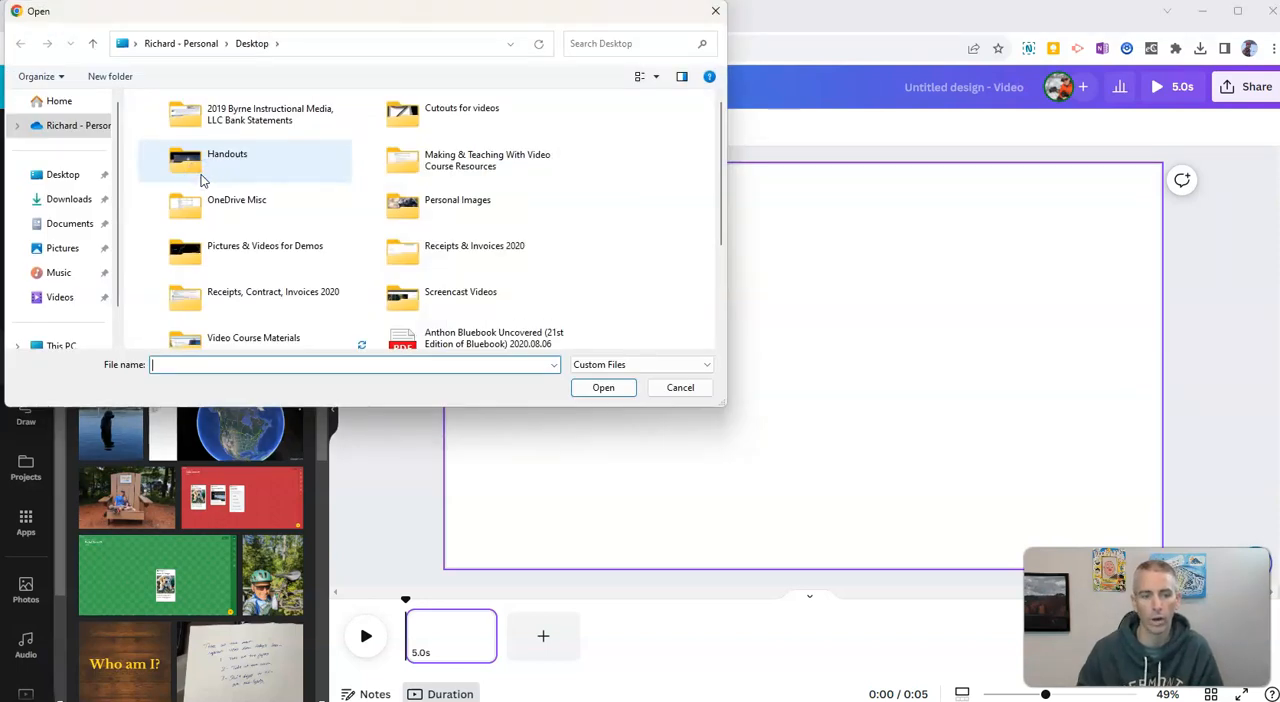
pyautogui.scroll(-3)
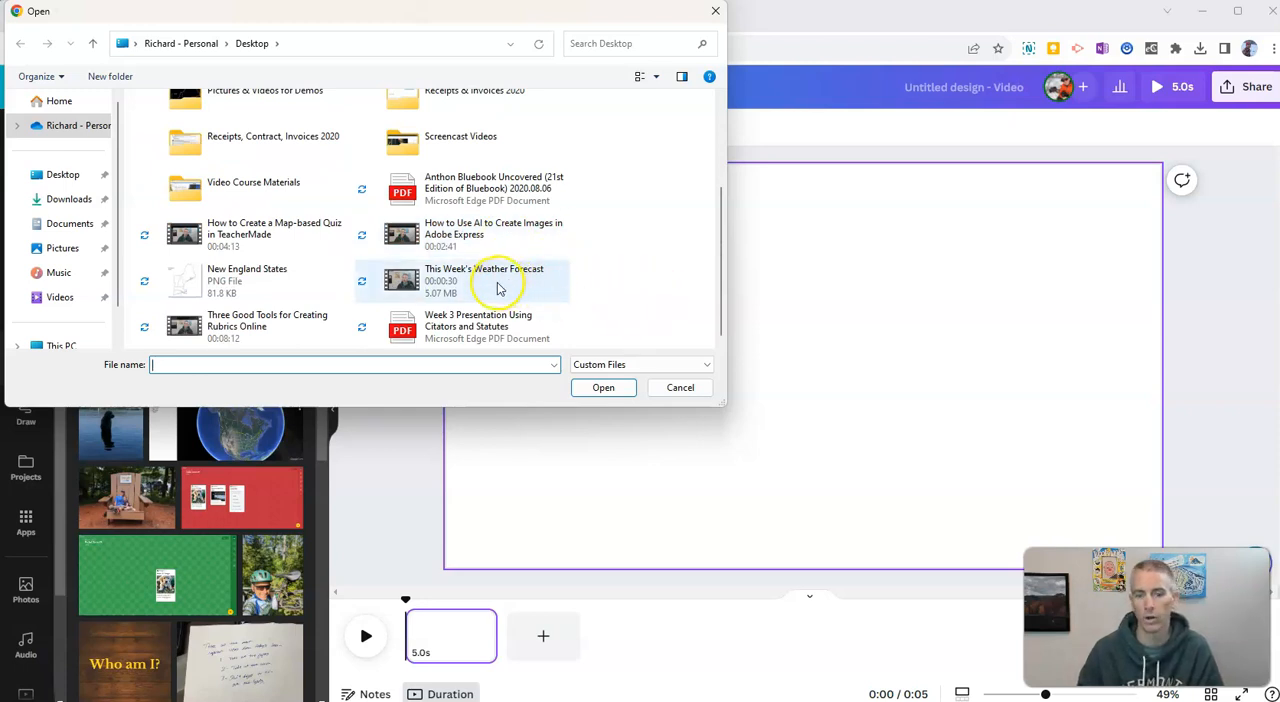
pyautogui.click(484, 280)
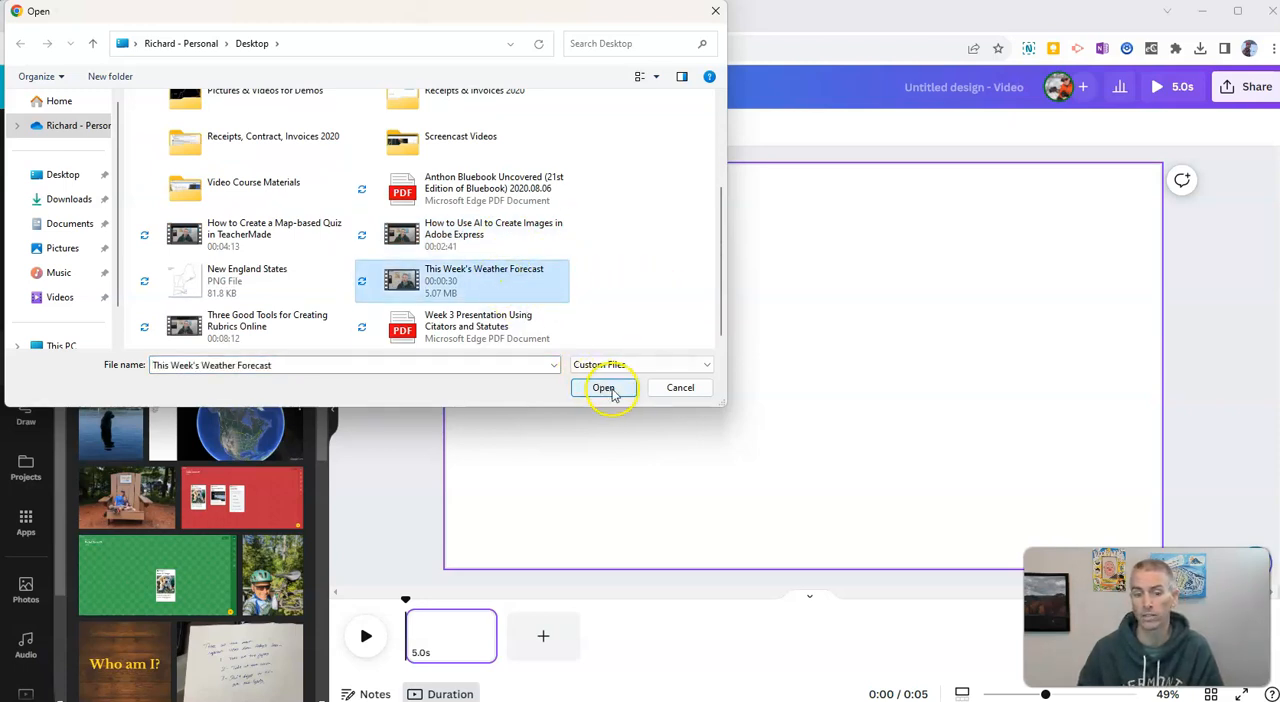
pyautogui.click(603, 387)
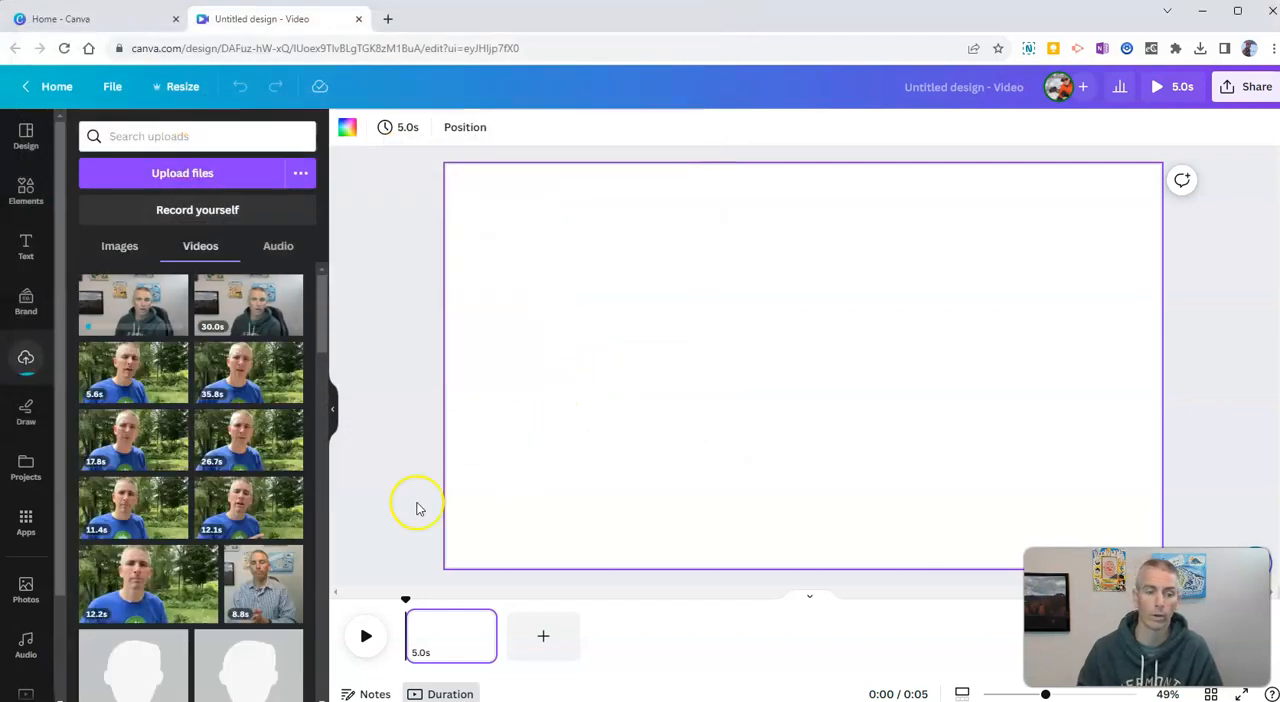
pyautogui.moveTo(210, 522)
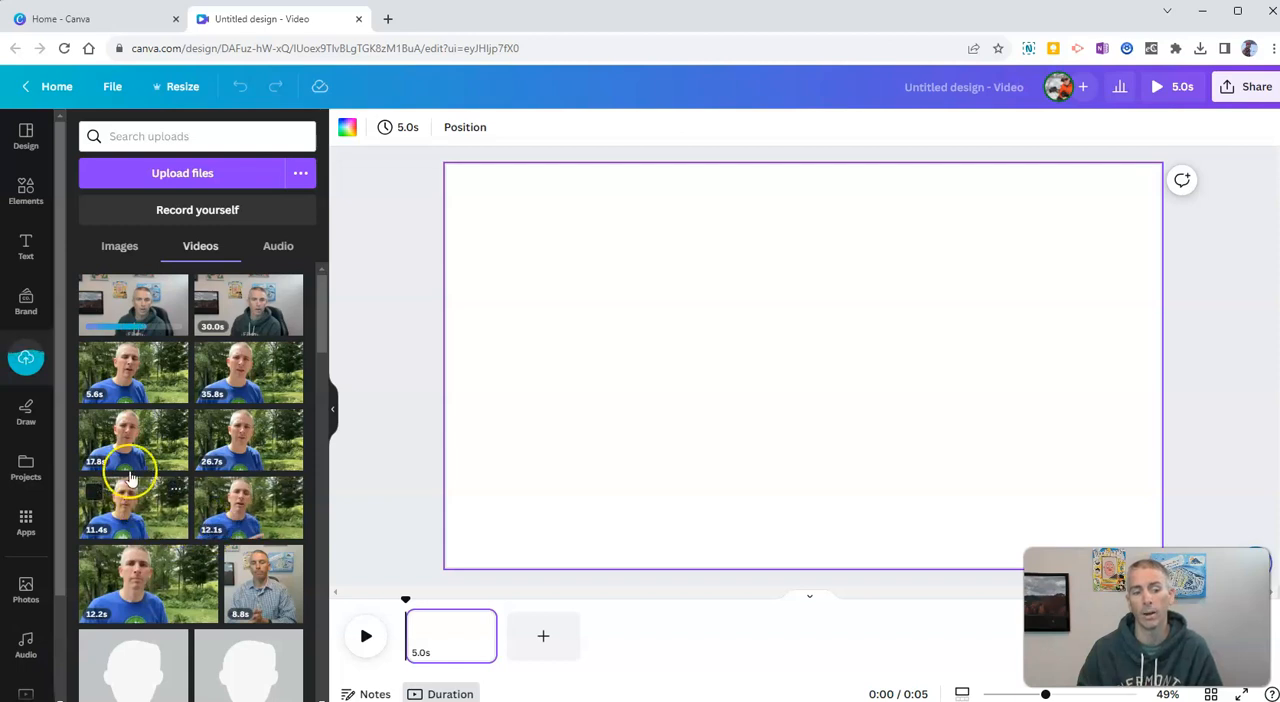
pyautogui.moveTo(130, 315)
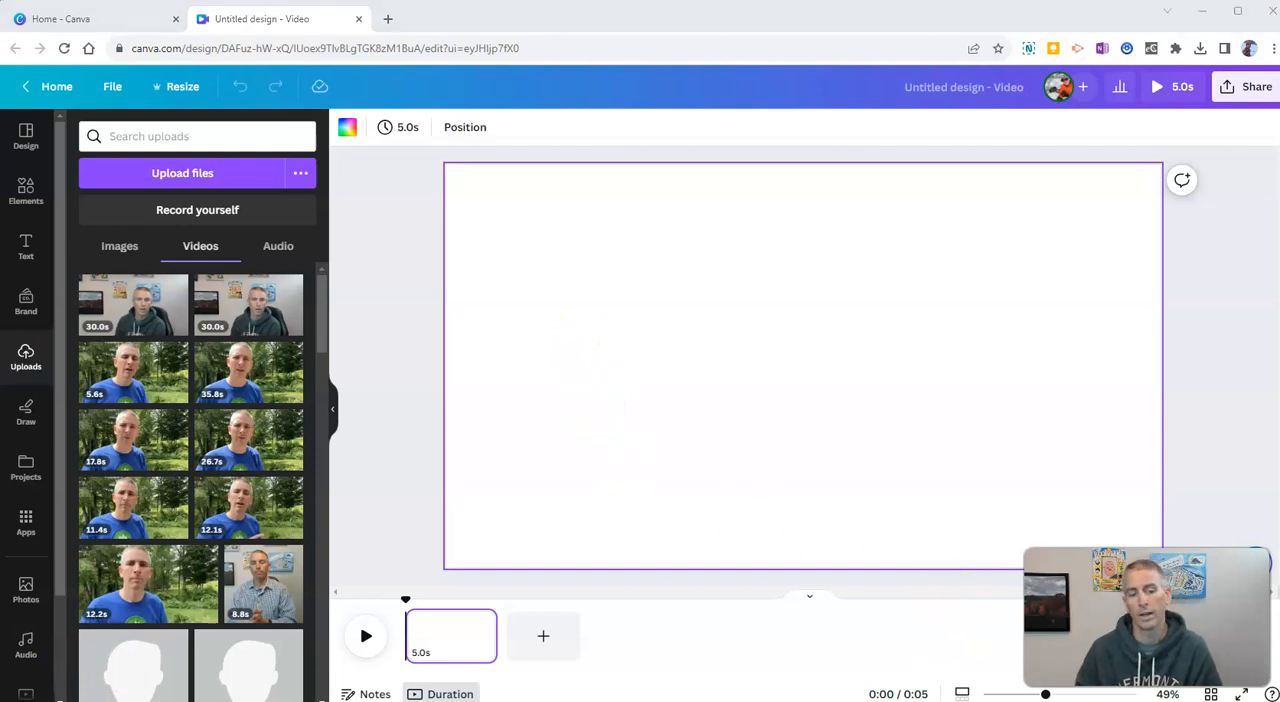
pyautogui.moveTo(125, 305)
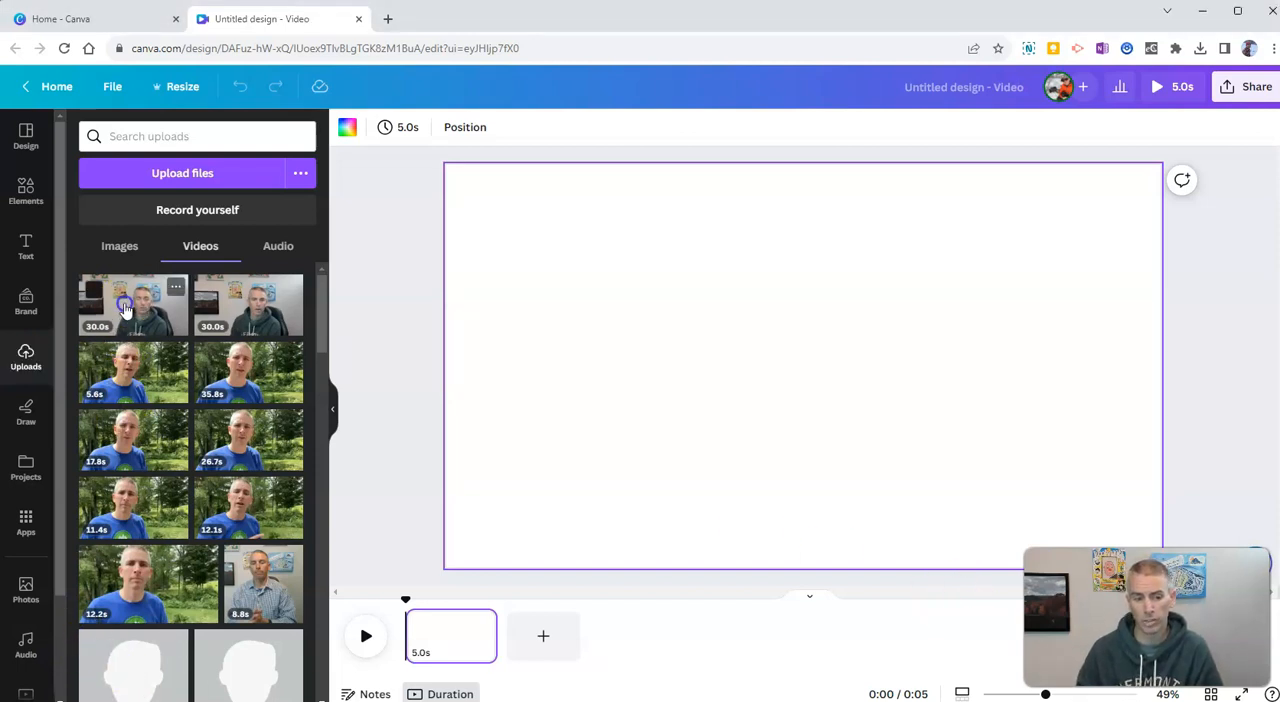
# - Add the 30-second weather forecast clip so it fills the page
pyautogui.click(126, 305)
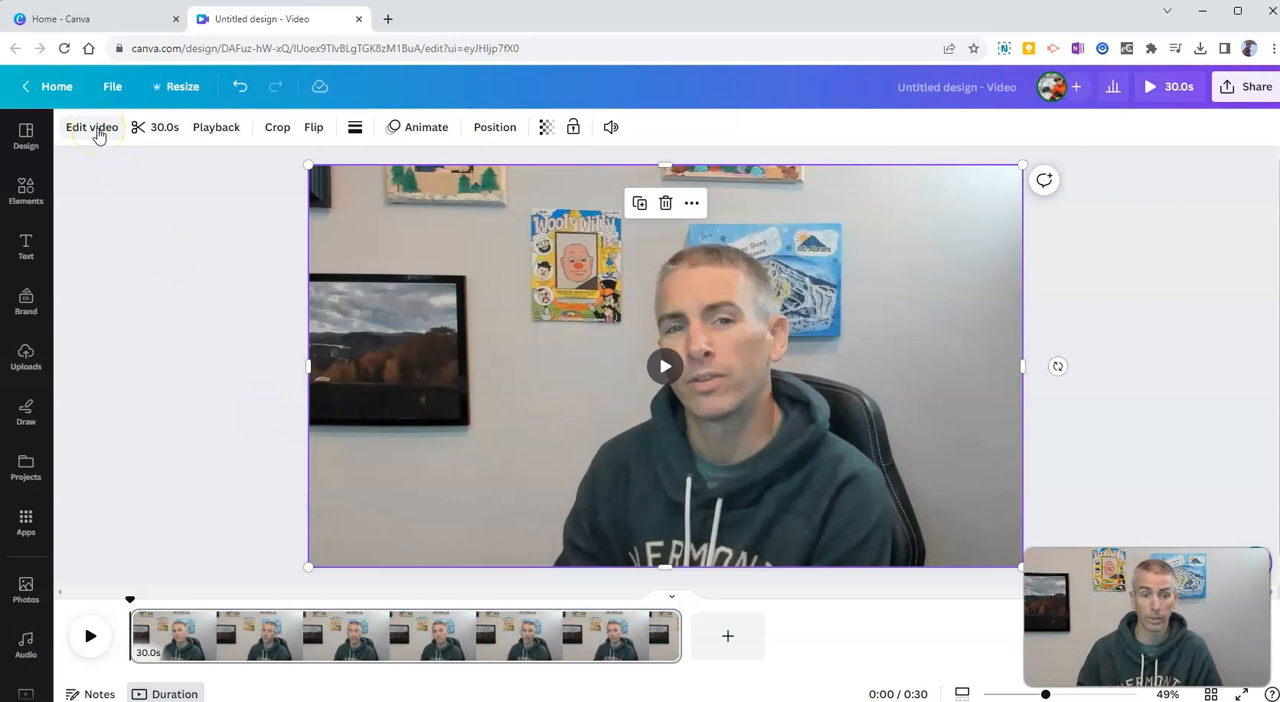
# - Run Background Remover on the weather forecast clip via Edit video
pyautogui.click(91, 127)
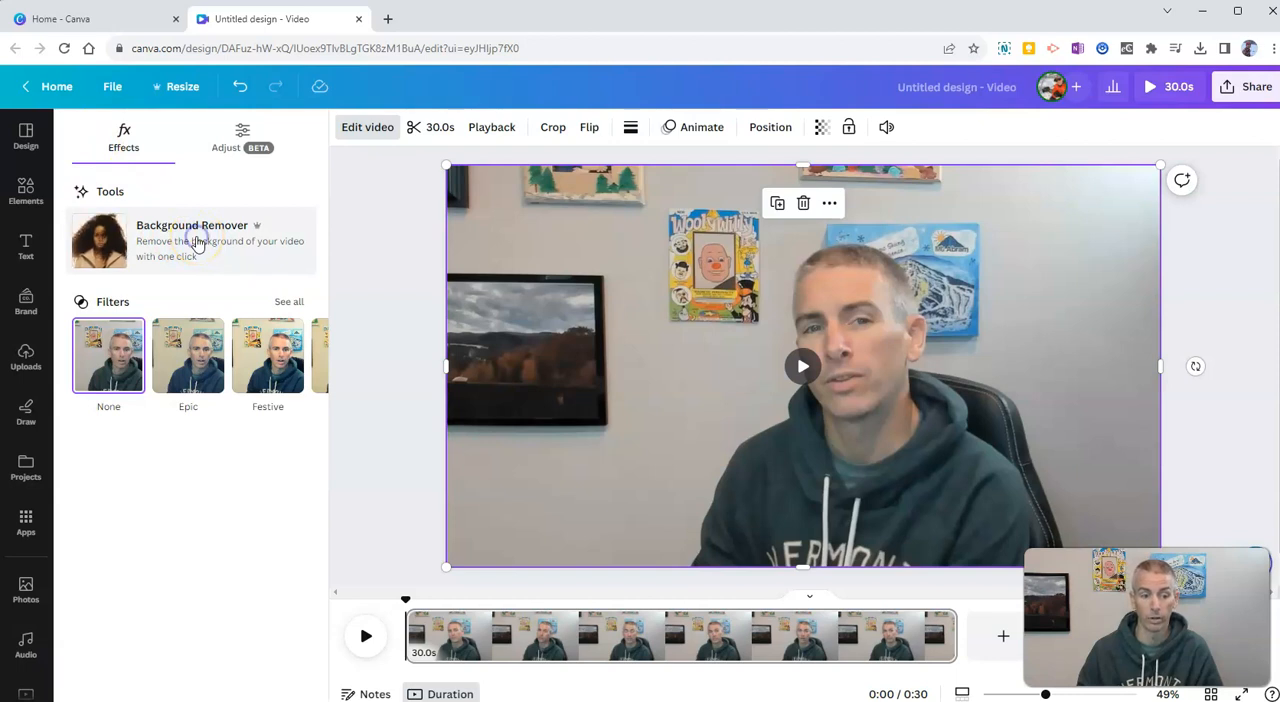
pyautogui.click(197, 244)
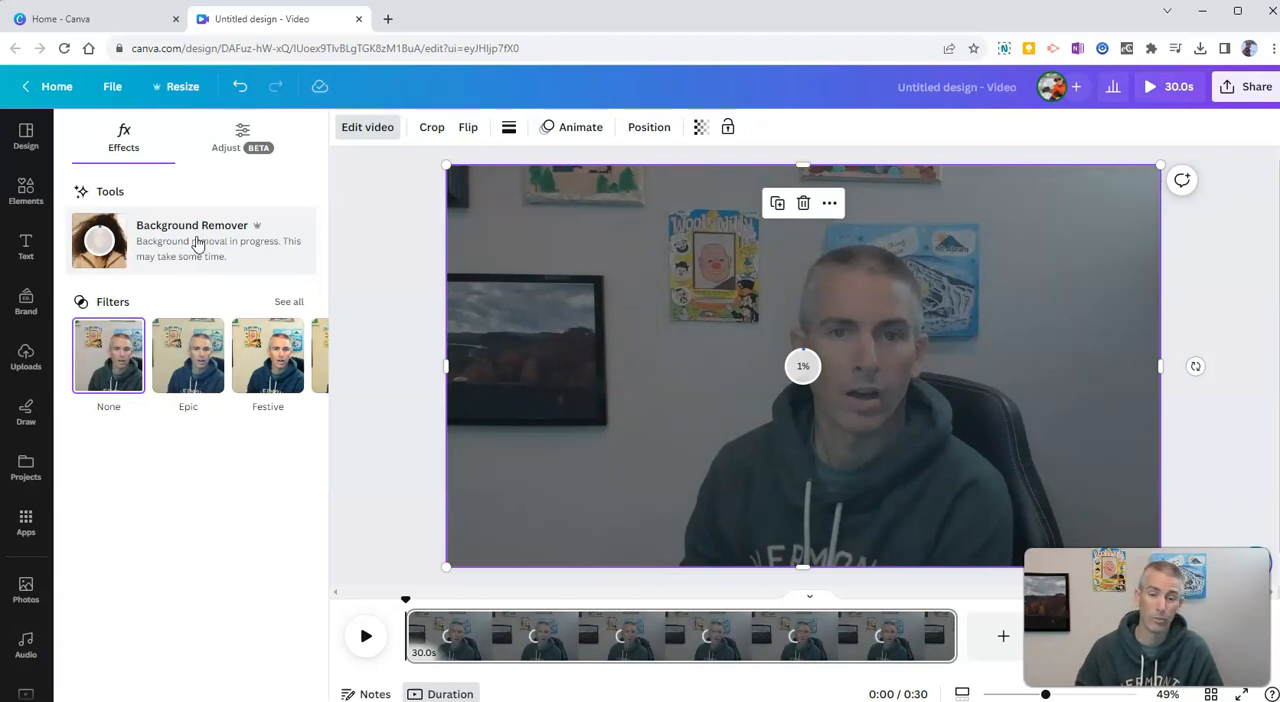
pyautogui.moveTo(396, 311)
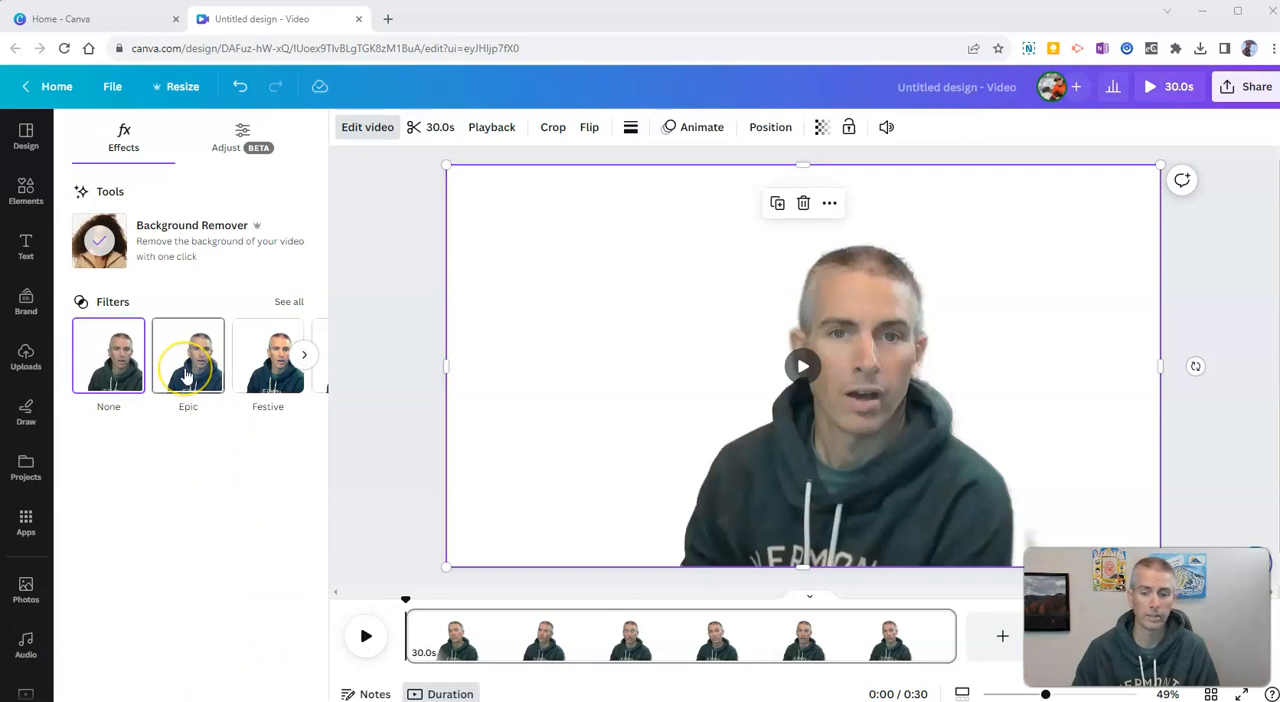
# - Try the Epic filter, then apply the Festive filter at intensity 49
pyautogui.click(188, 355)
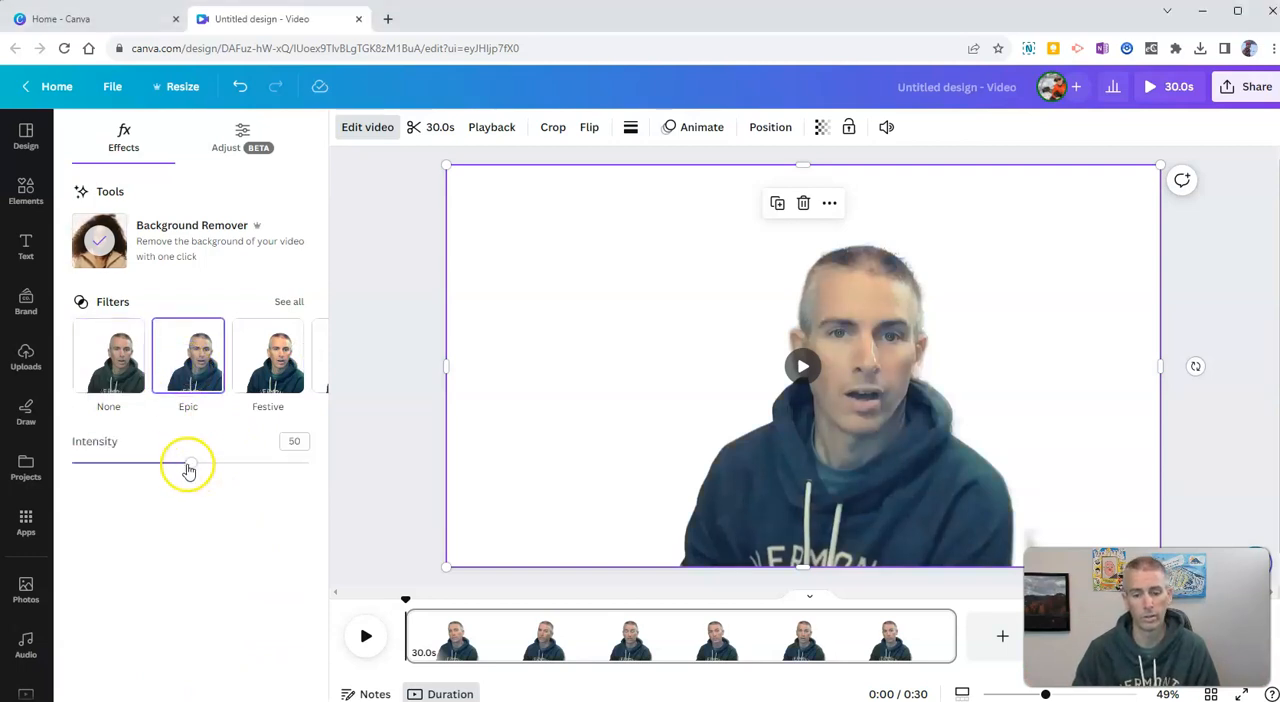
pyautogui.moveTo(189, 465); pyautogui.dragTo(188, 465)
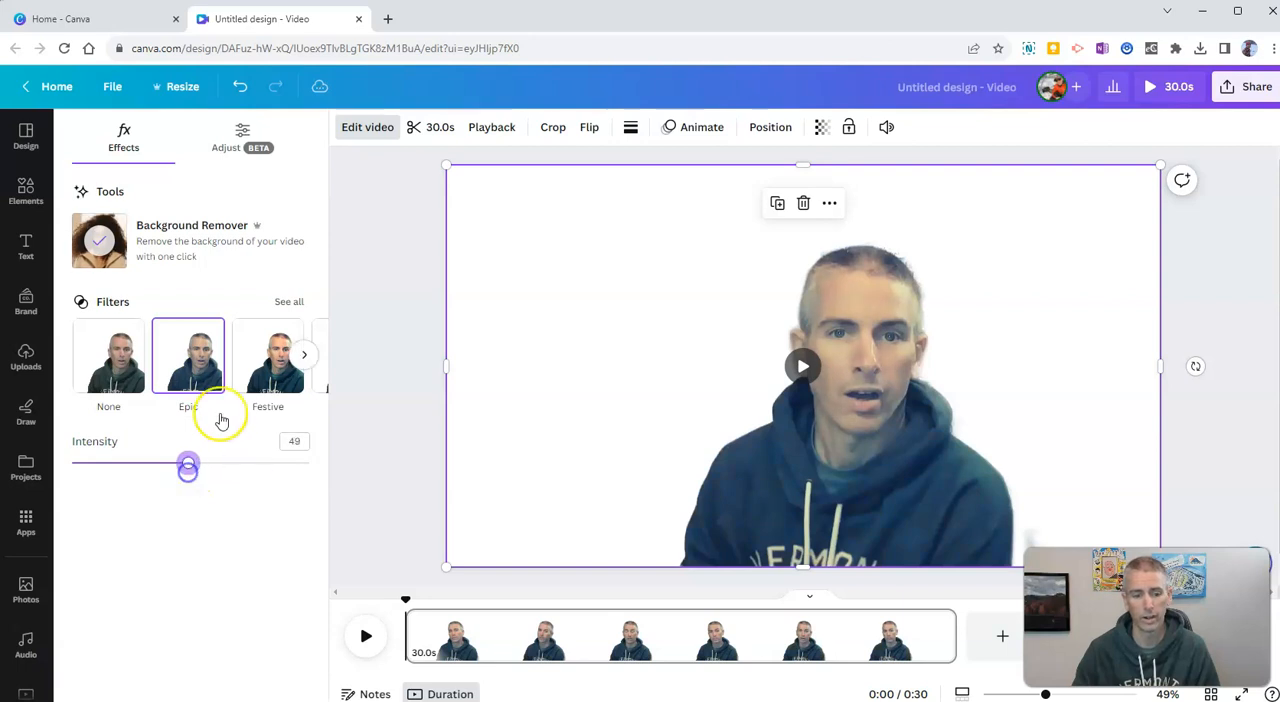
pyautogui.click(268, 357)
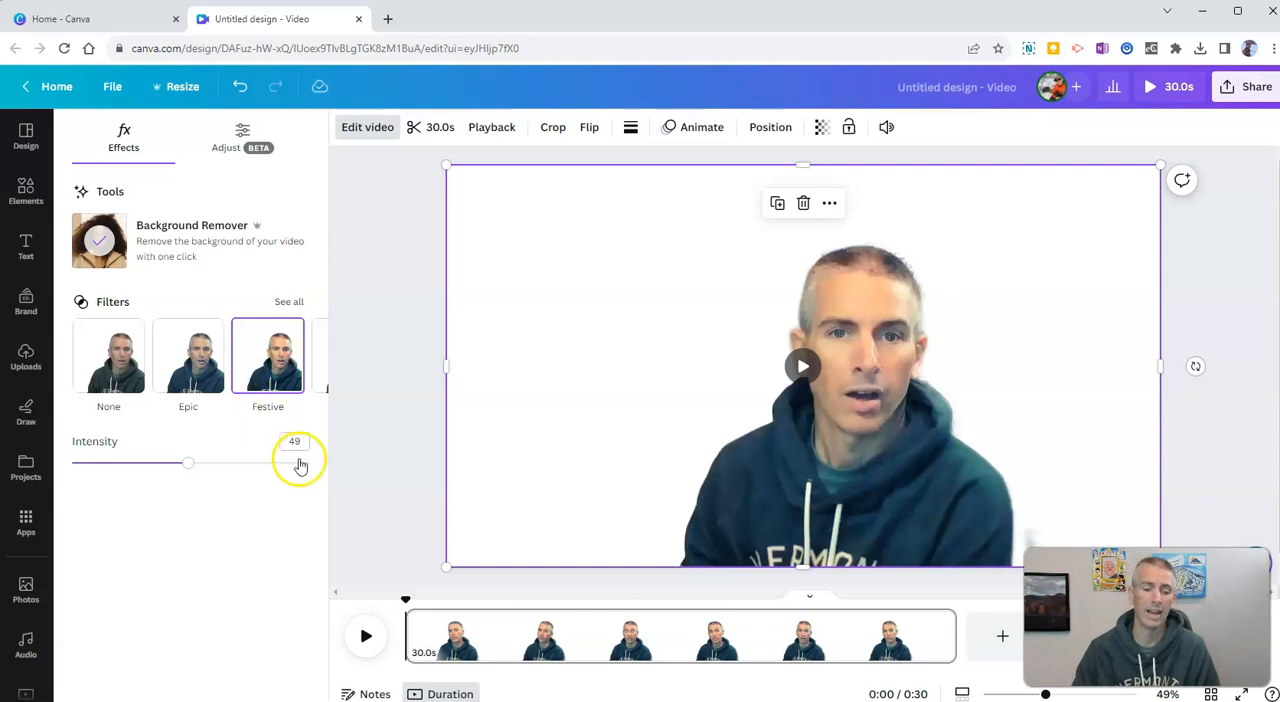
pyautogui.moveTo(374, 518)
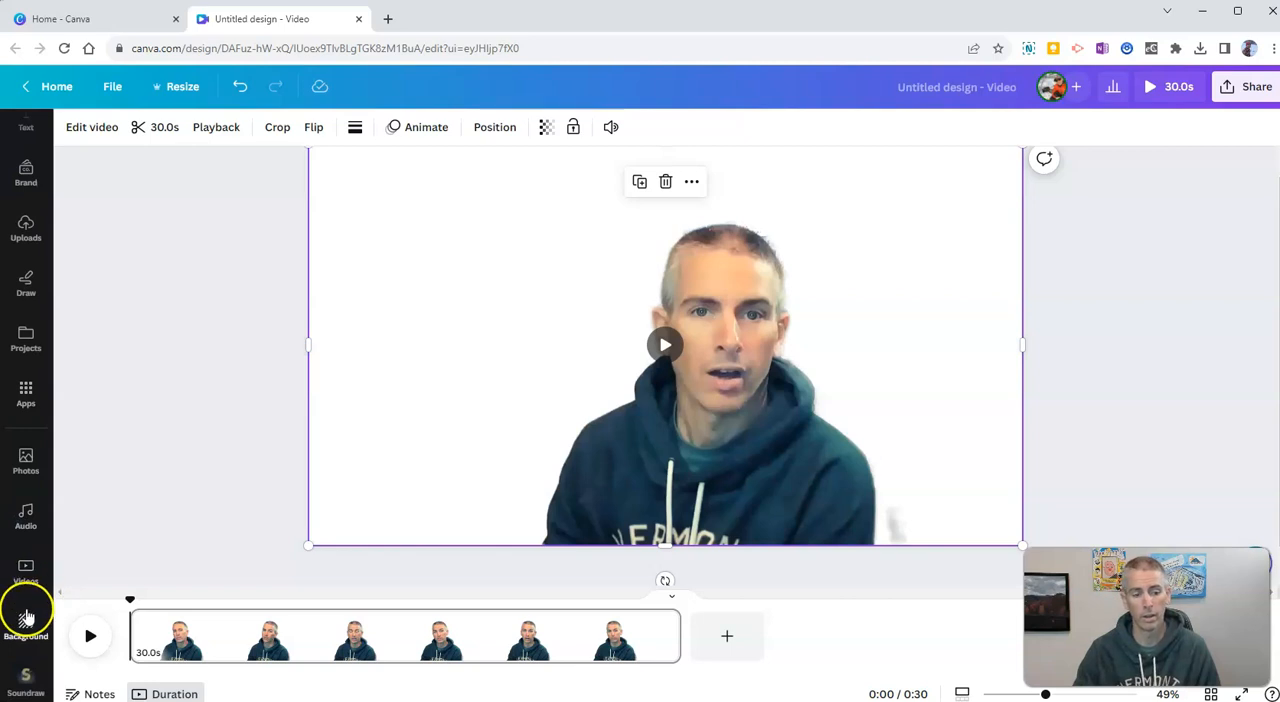
# - Try page backgrounds including a blue gradient, settling on the green forest-hill landscape
pyautogui.click(25, 626)
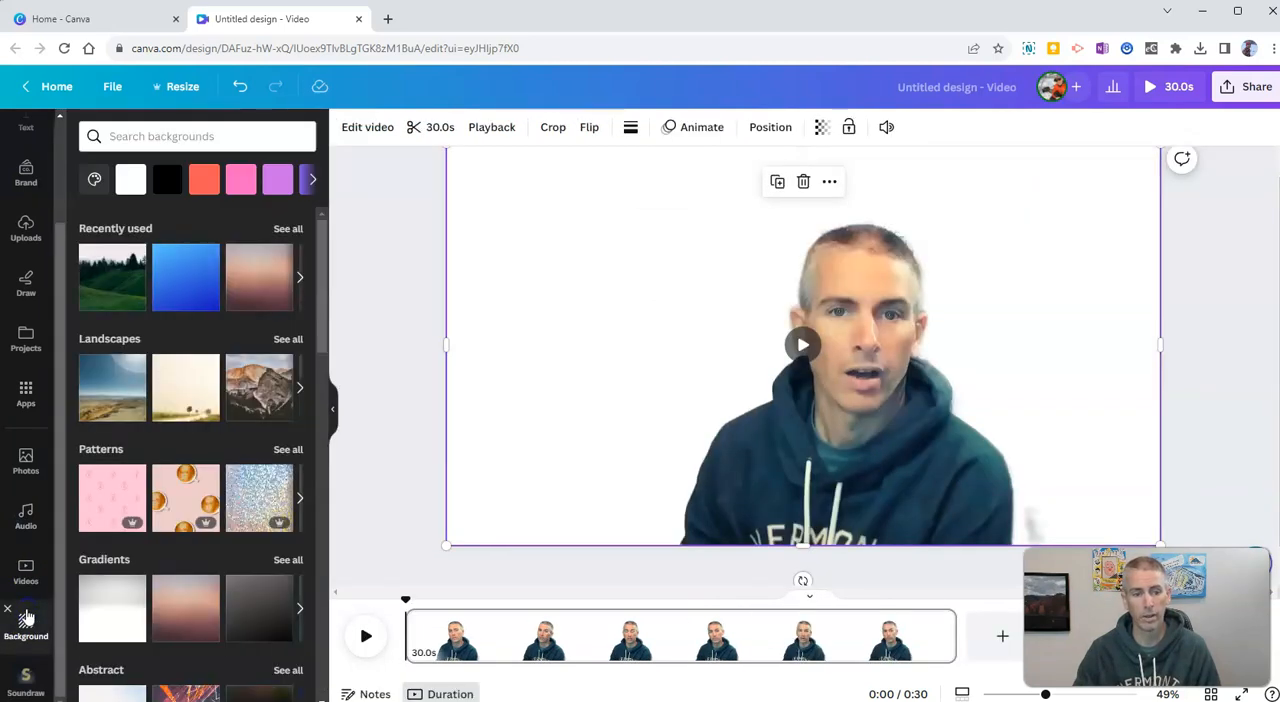
pyautogui.click(803, 181)
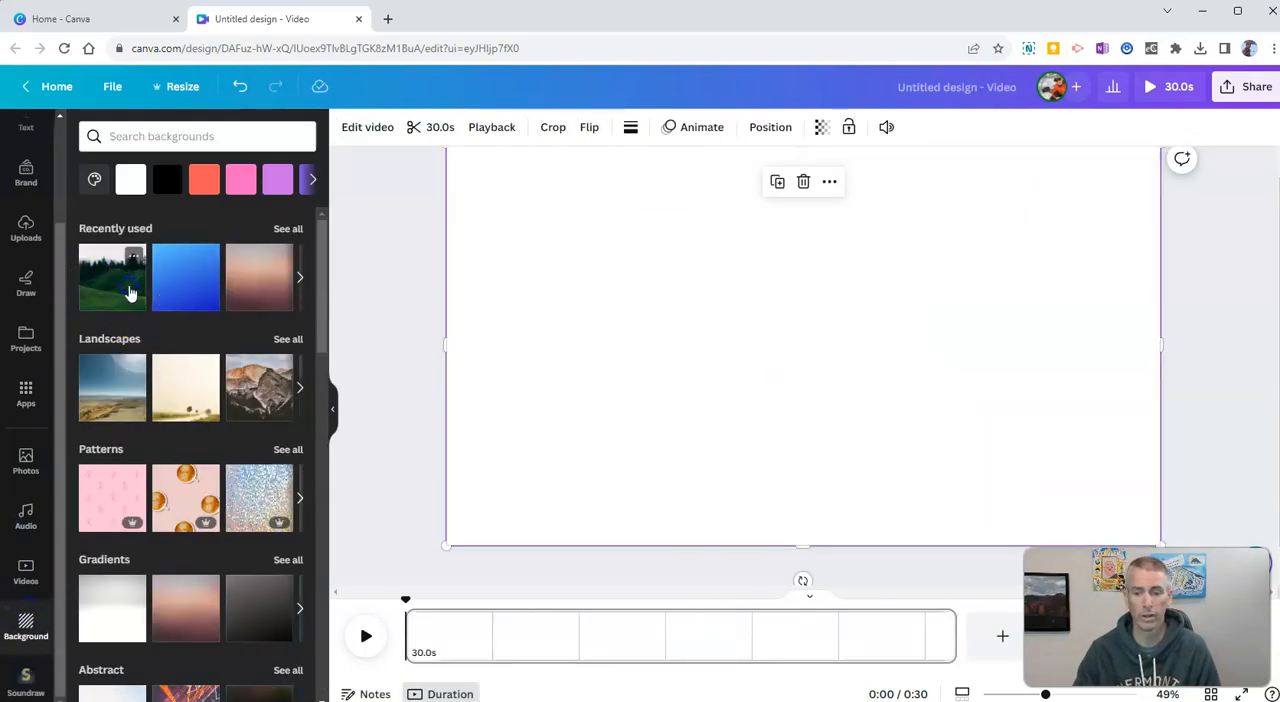
pyautogui.click(112, 278)
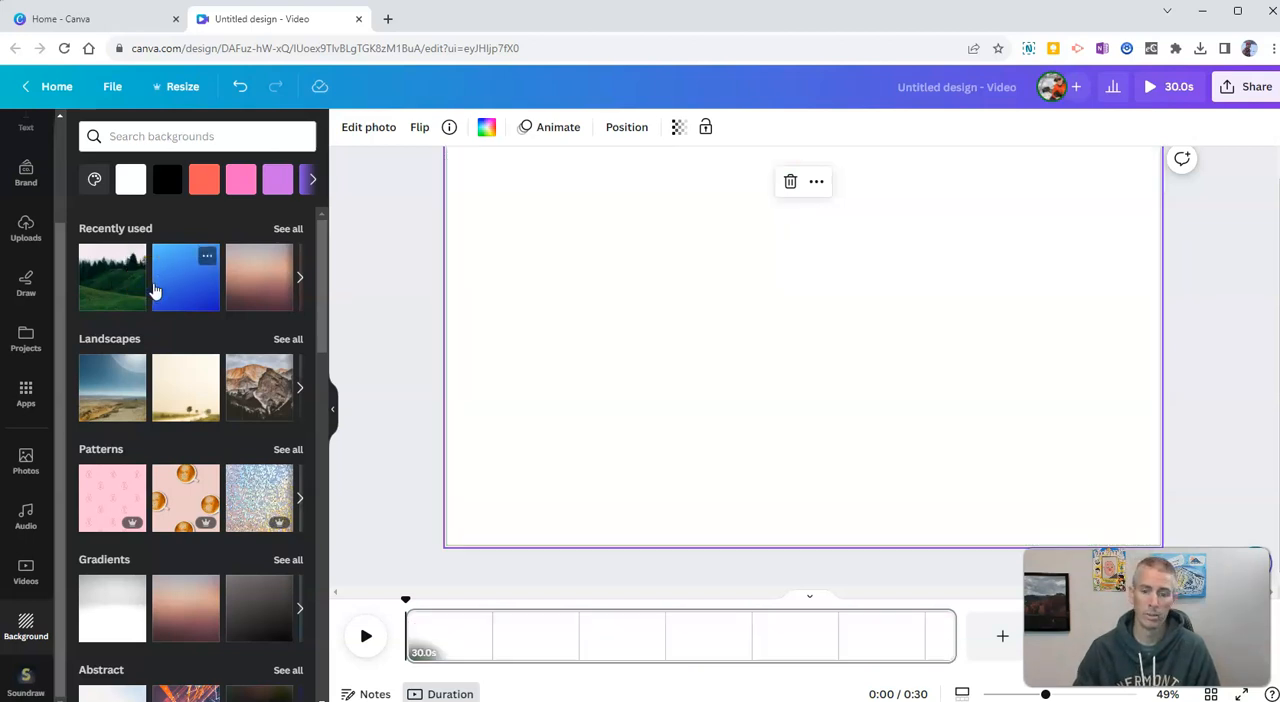
pyautogui.click(185, 277)
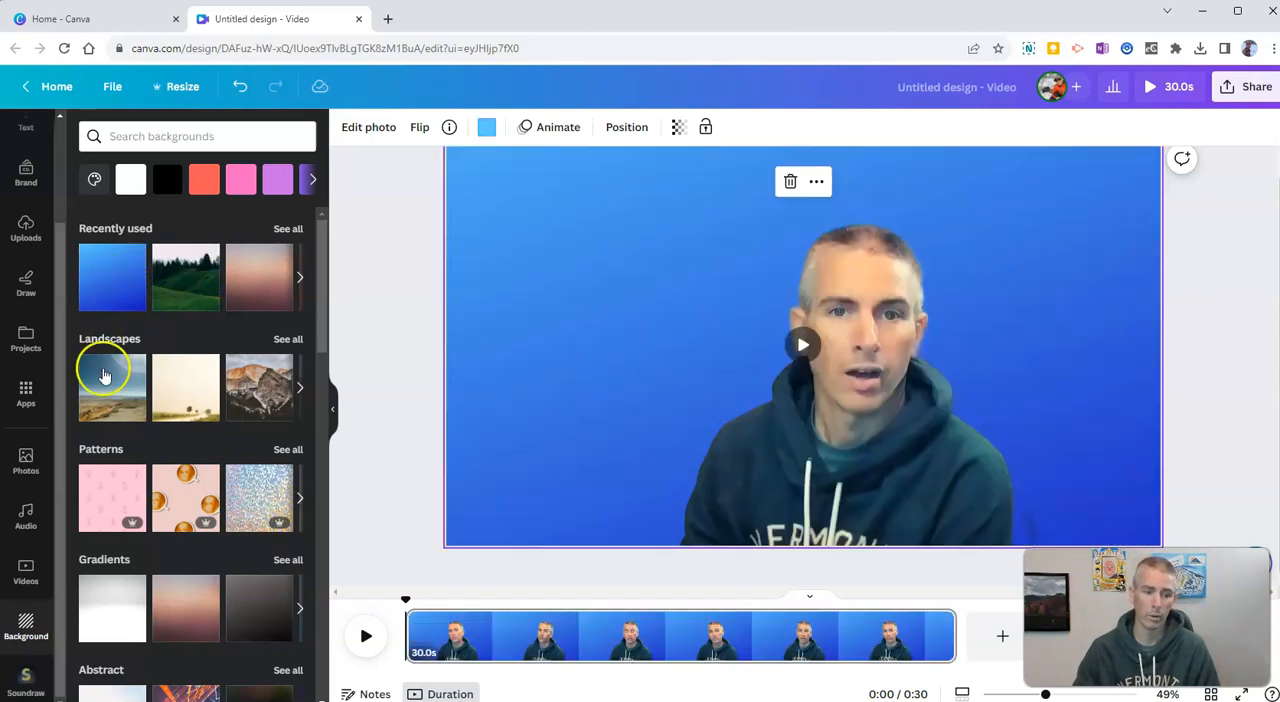
pyautogui.click(105, 386)
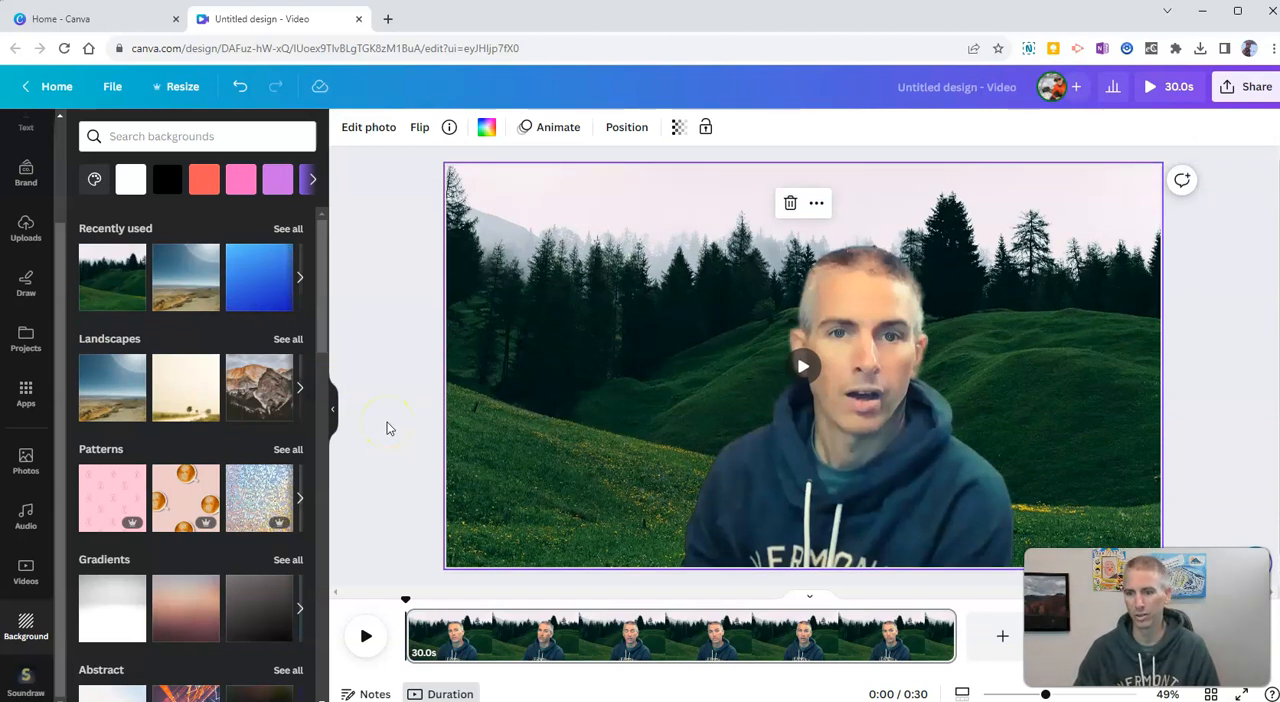
pyautogui.moveTo(1233, 87)
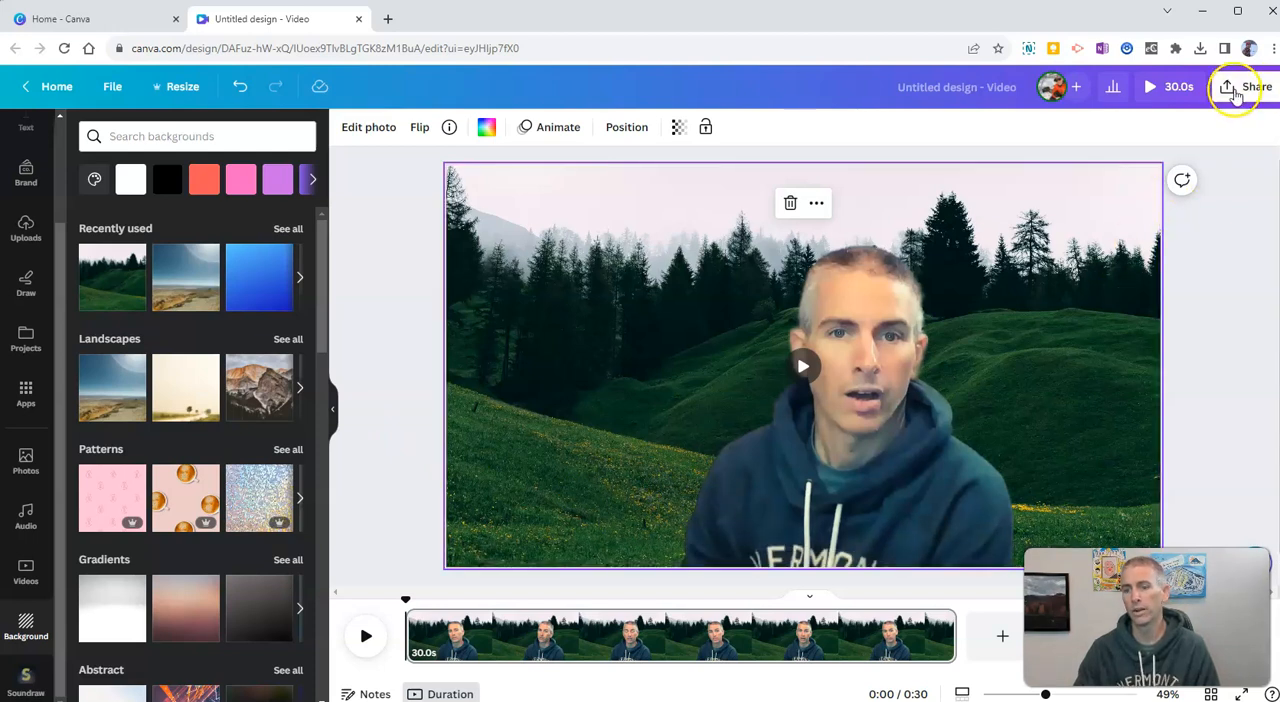
# - Open Share's download options, offering the video as a 1080p MP4
pyautogui.click(1229, 87)
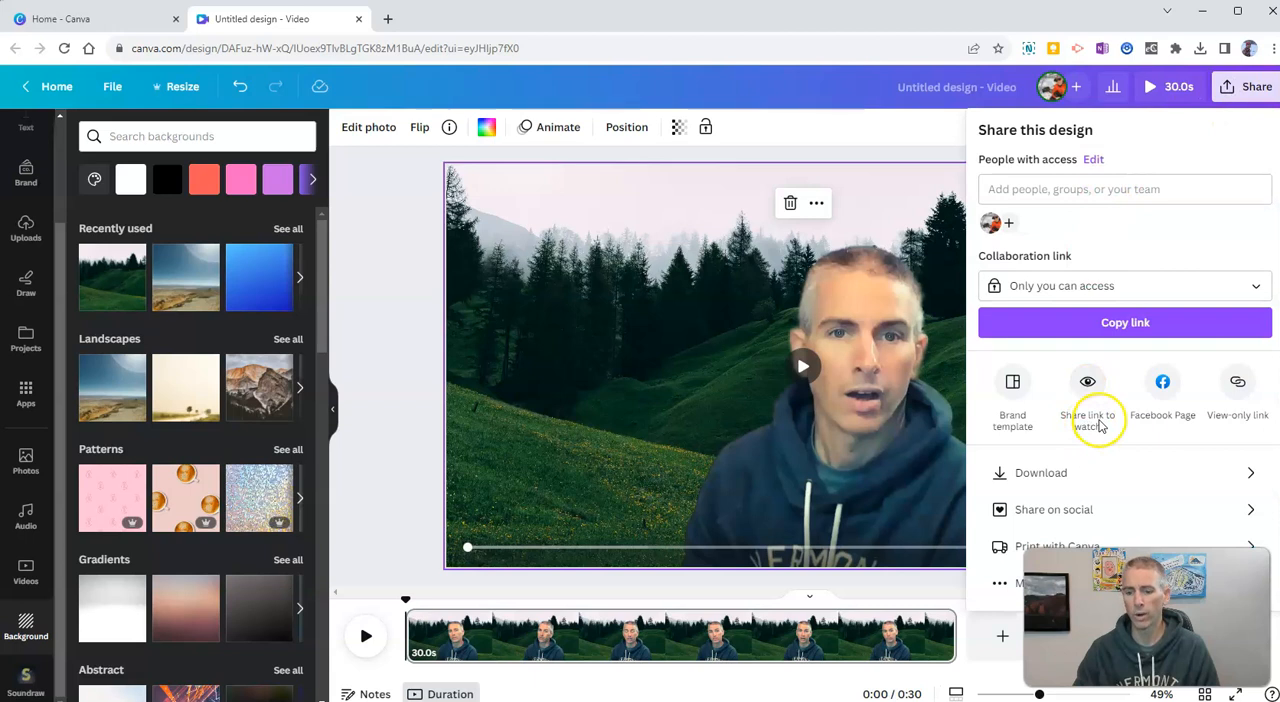
pyautogui.click(1043, 473)
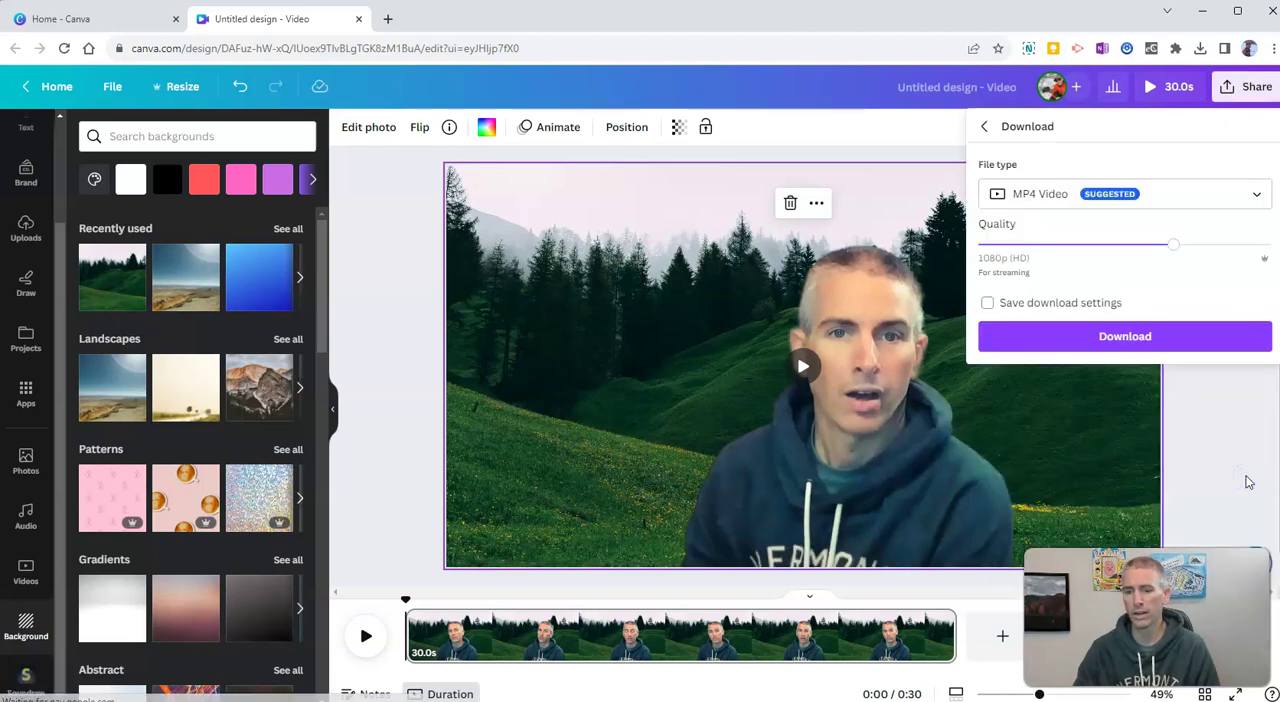